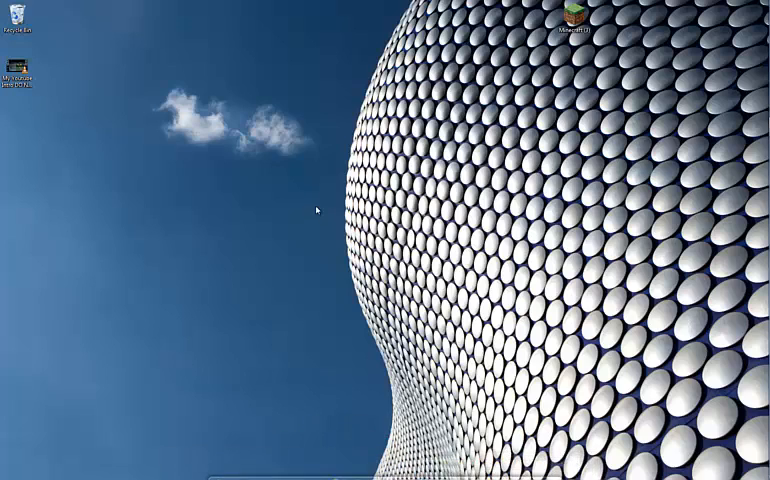
# Start the launcher and browse the Use version list in the default profile's editor
pyautogui.doubleClick(572, 22)
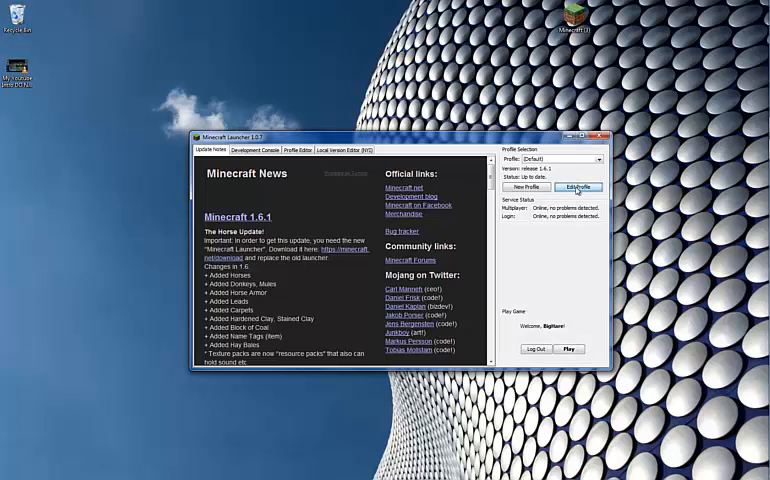
pyautogui.click(578, 188)
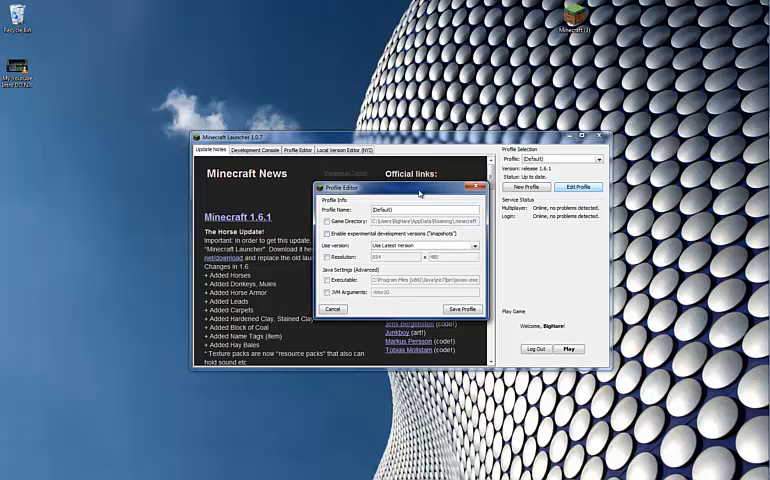
pyautogui.moveTo(412, 260)
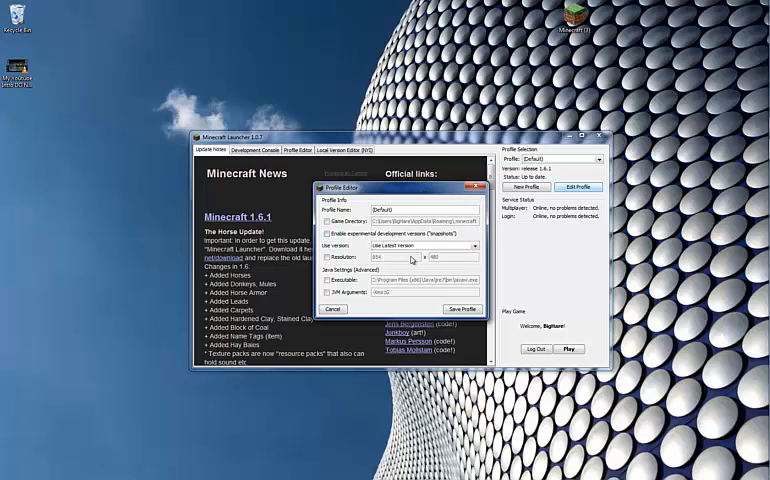
pyautogui.click(474, 244)
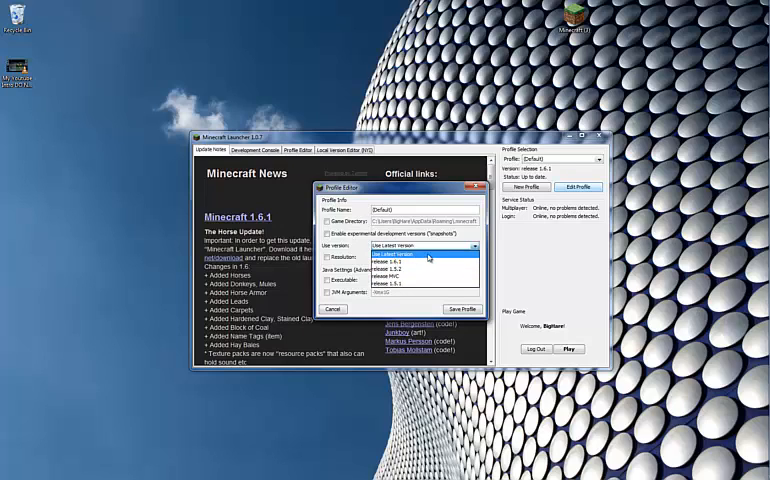
pyautogui.moveTo(462, 260)
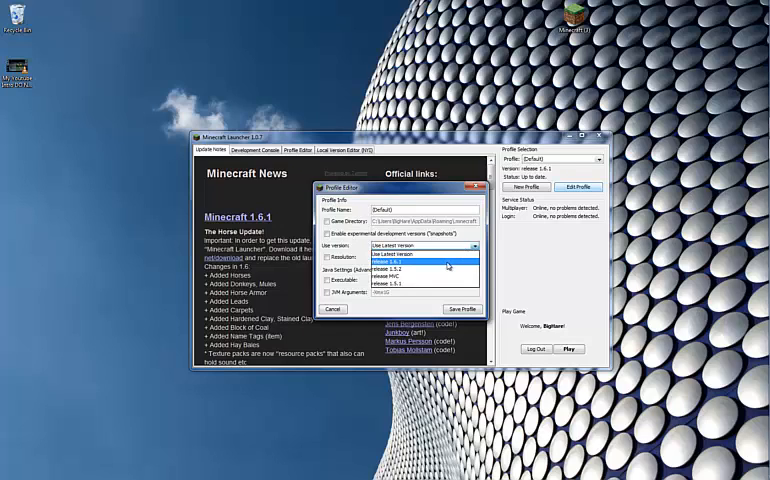
pyautogui.click(410, 260)
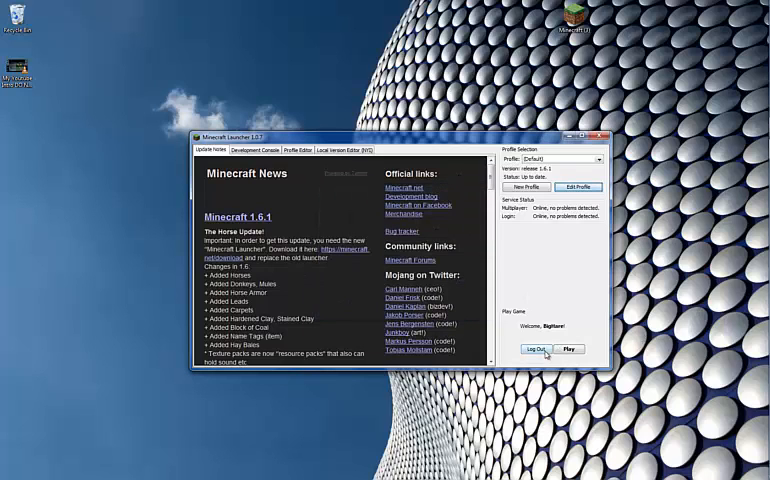
# Play the current profile to reach the Minecraft 1.6.1 title screen
pyautogui.click(568, 348)
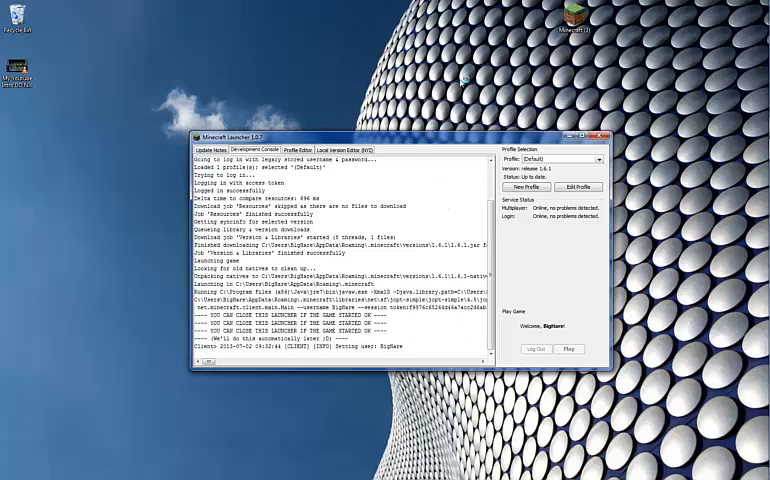
pyautogui.click(568, 348)
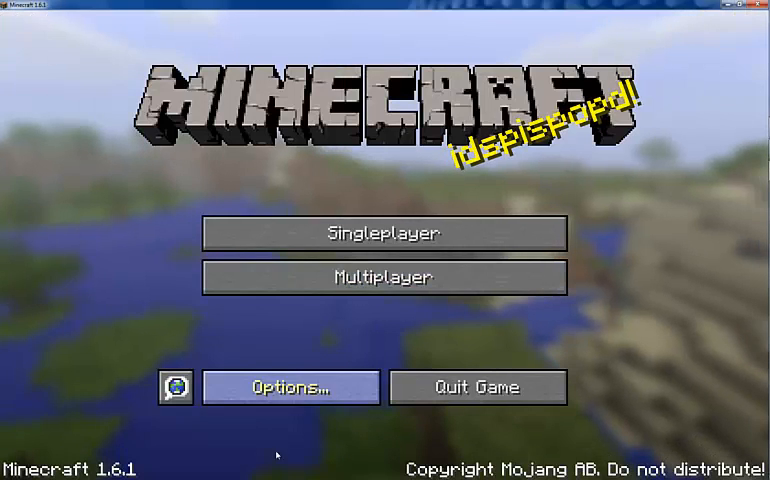
pyautogui.moveTo(384, 278)
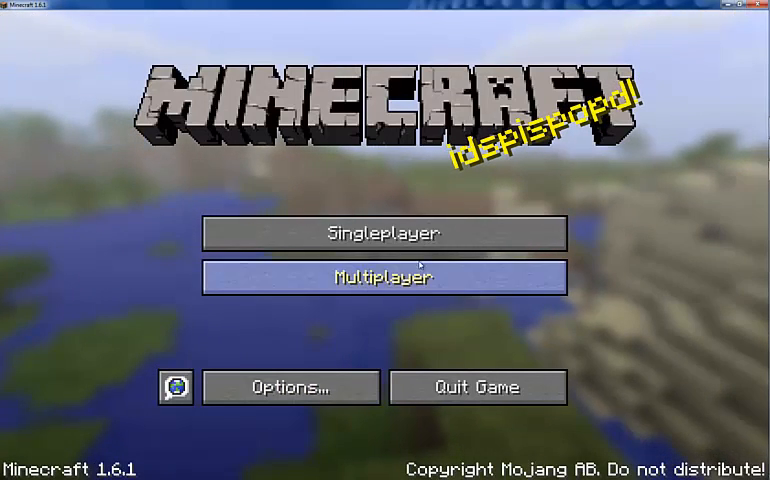
pyautogui.moveTo(252, 326)
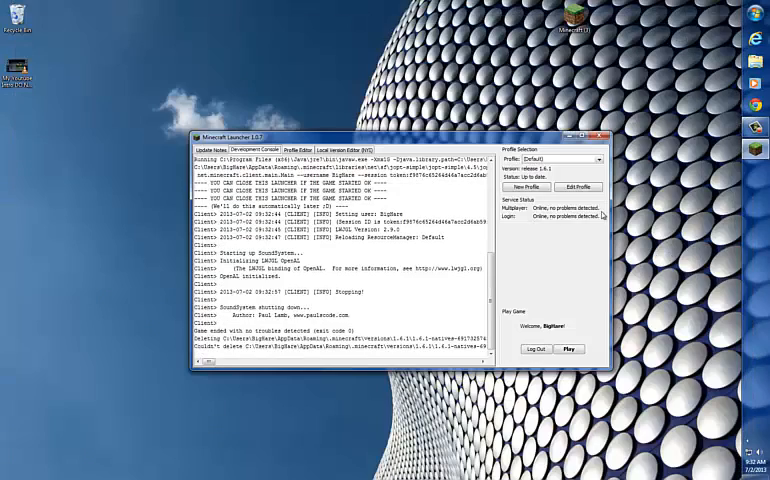
# Set the profile to release 1.5.2, save it and play to reach the 1.5.2 title screen
pyautogui.click(580, 188)
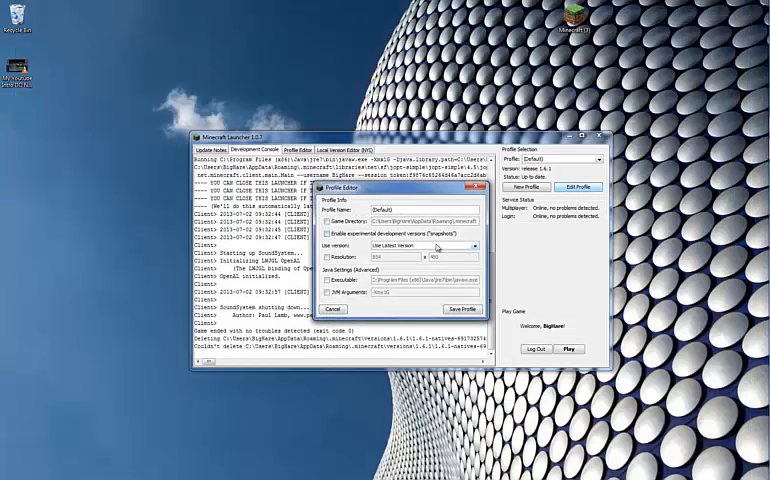
pyautogui.click(420, 244)
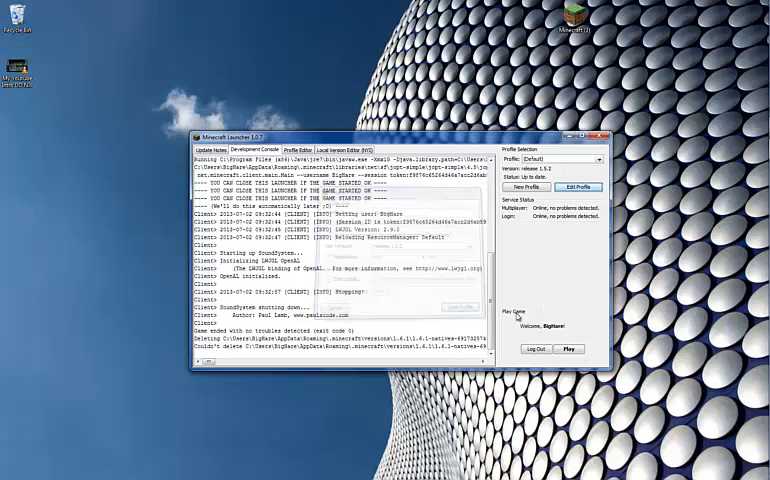
pyautogui.click(568, 348)
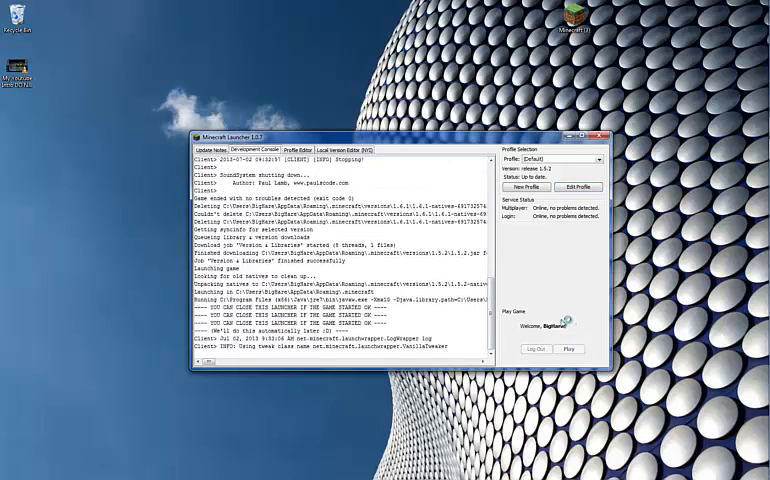
pyautogui.click(568, 348)
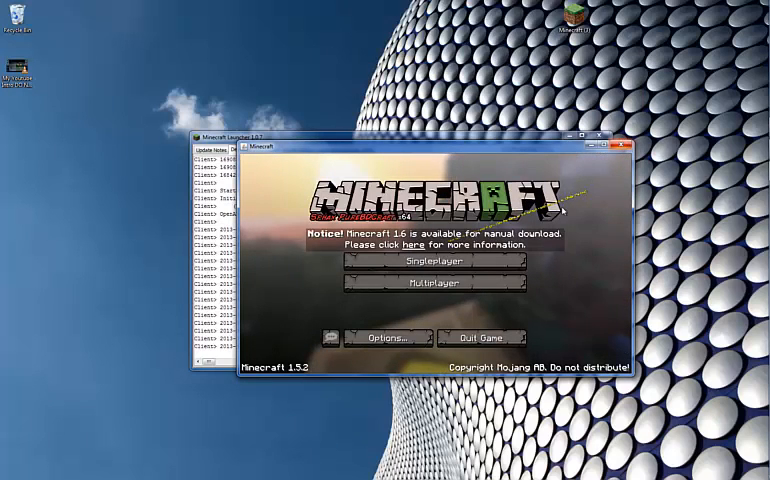
# Browse the Play Multiplayer server list, scrolling through its pinging entries
pyautogui.click(424, 284)
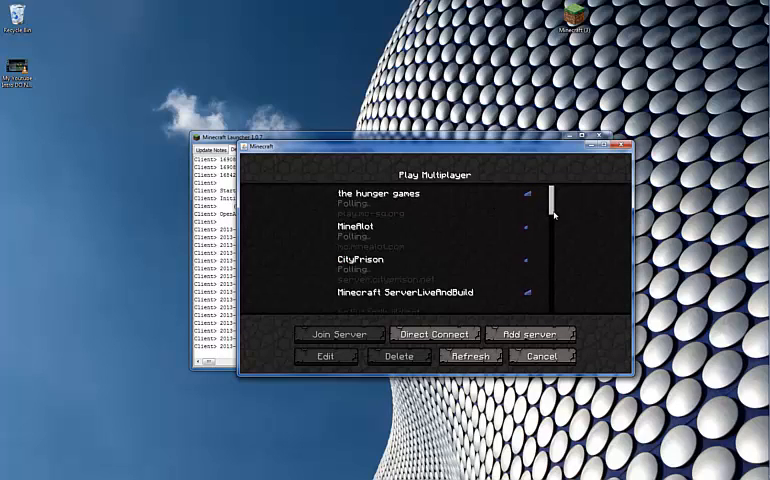
pyautogui.scroll(-3)
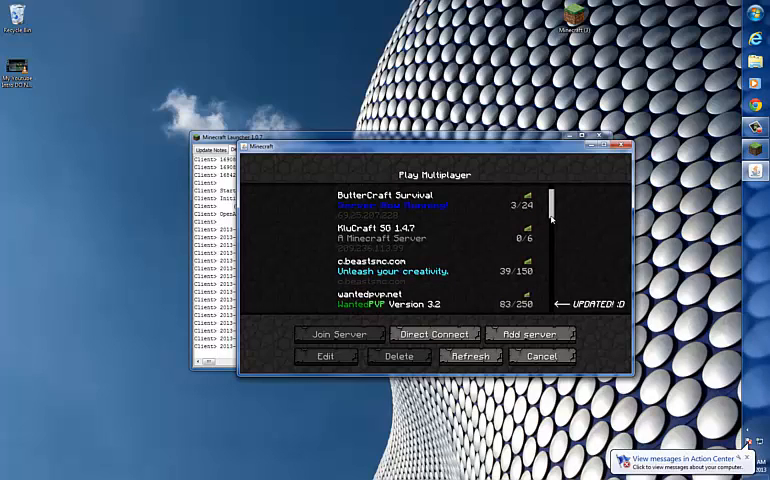
pyautogui.scroll(-3)
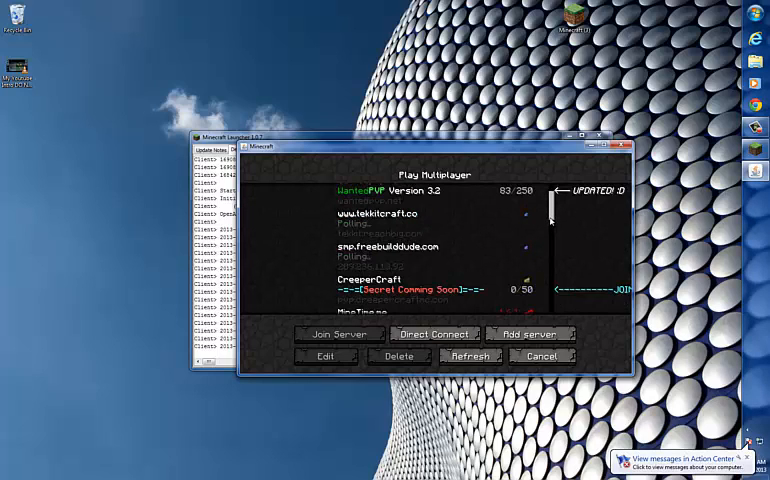
pyautogui.scroll(-3)
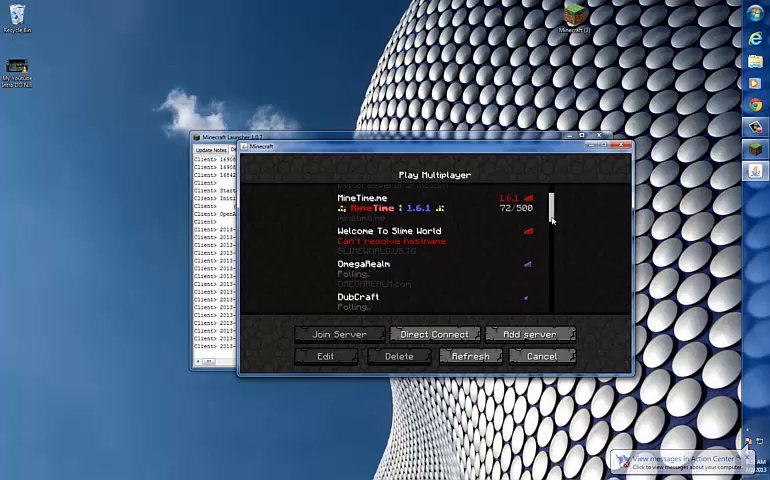
pyautogui.click(468, 356)
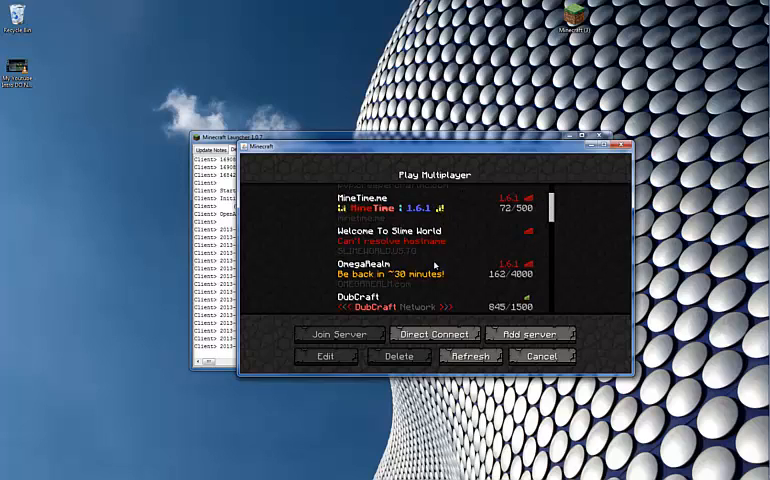
pyautogui.scroll(-3)
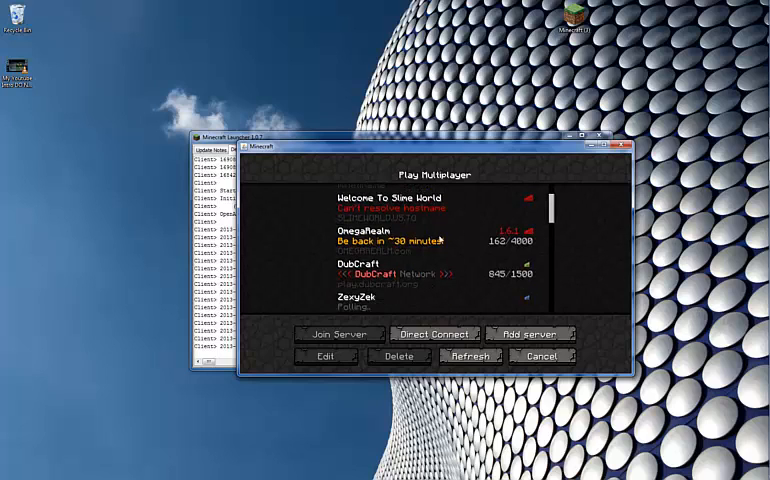
pyautogui.scroll(-3)
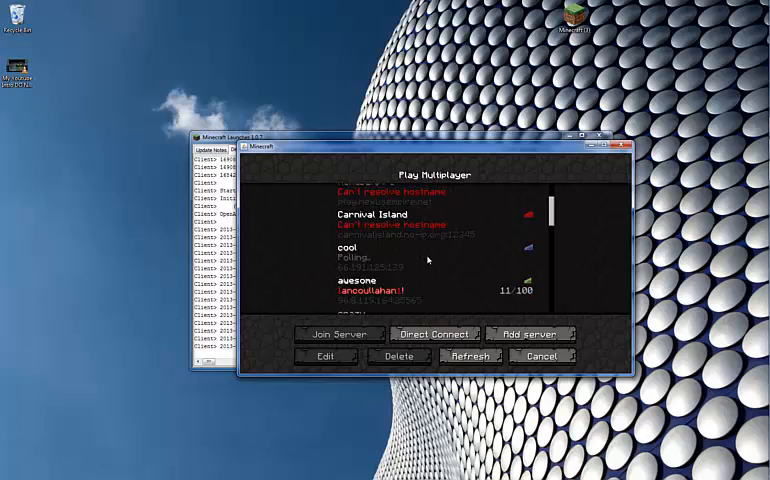
pyautogui.scroll(-3)
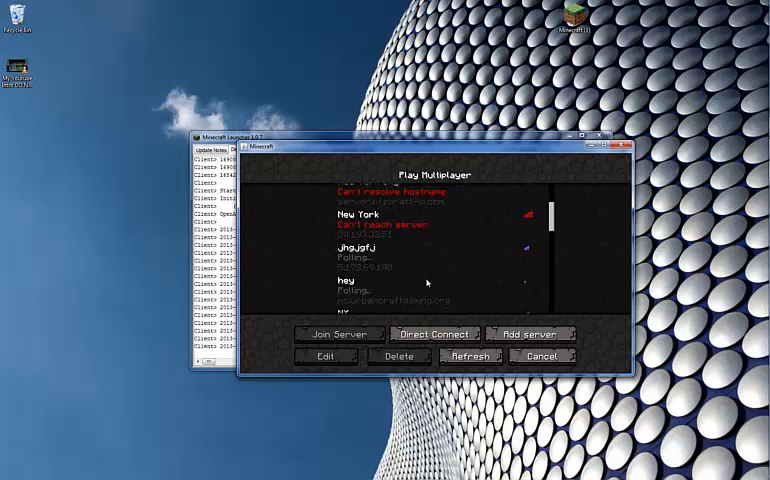
pyautogui.scroll(-3)
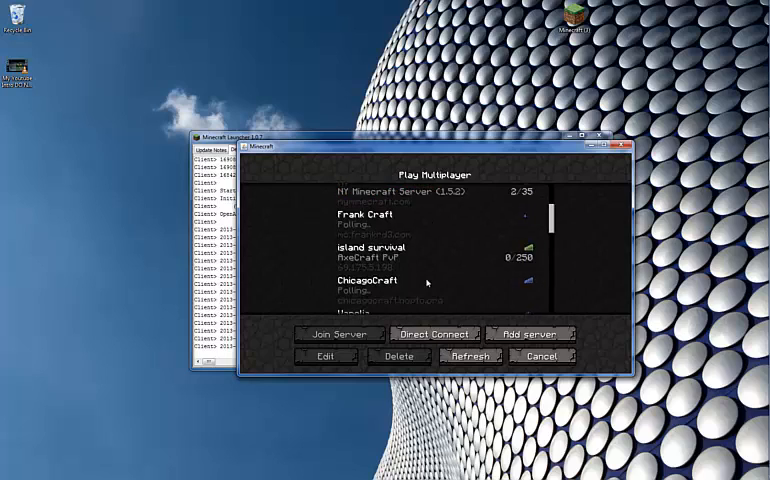
pyautogui.scroll(-3)
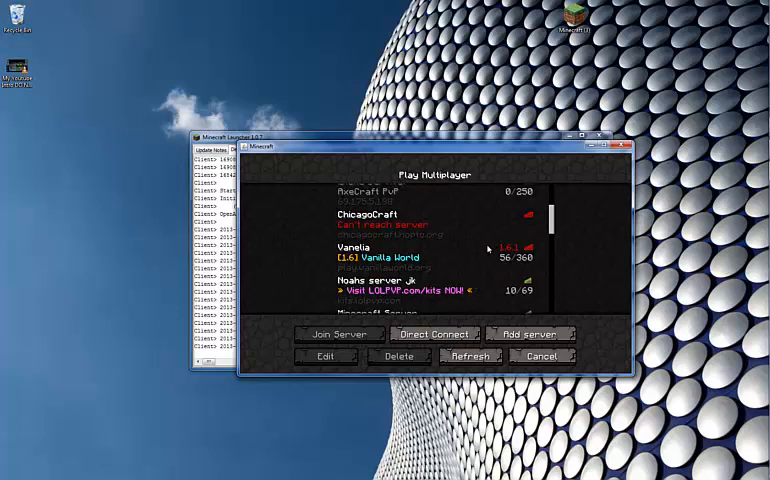
pyautogui.moveTo(484, 252)
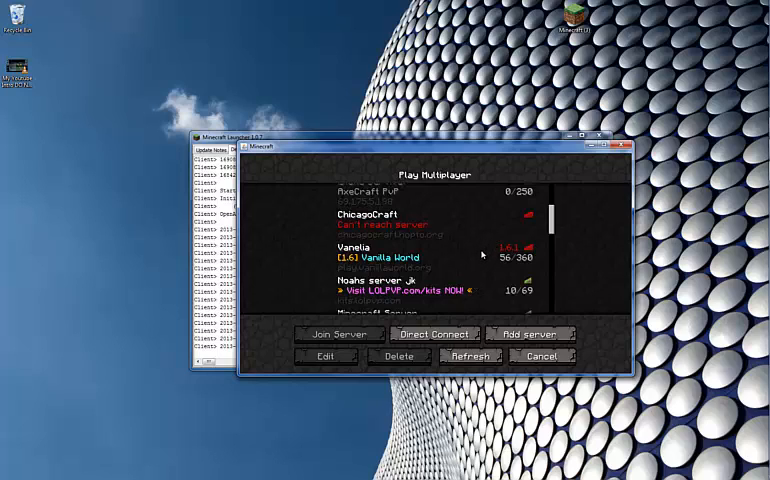